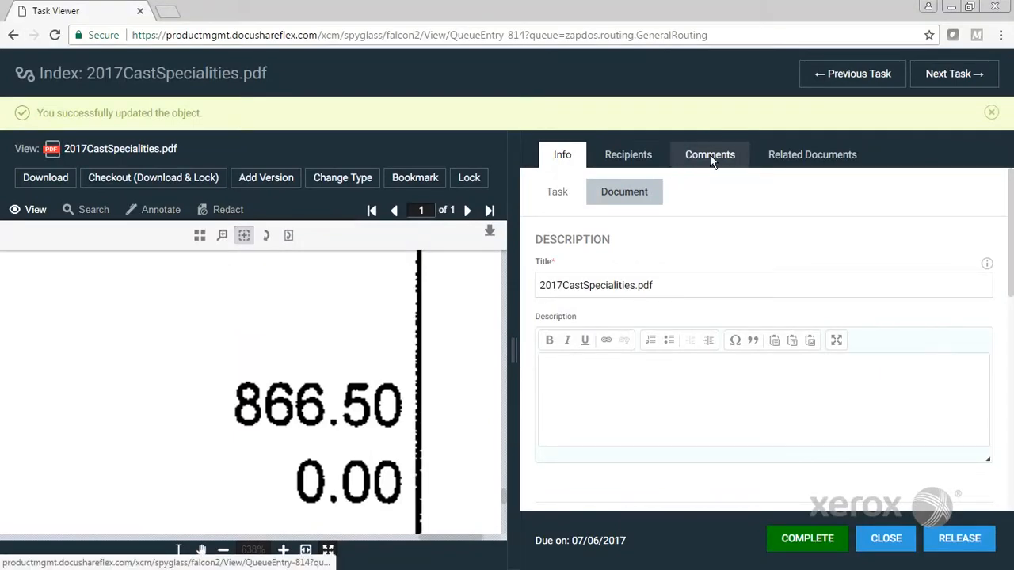
Review the invoice's comments, then show its related documents, which lists none
click(710, 154)
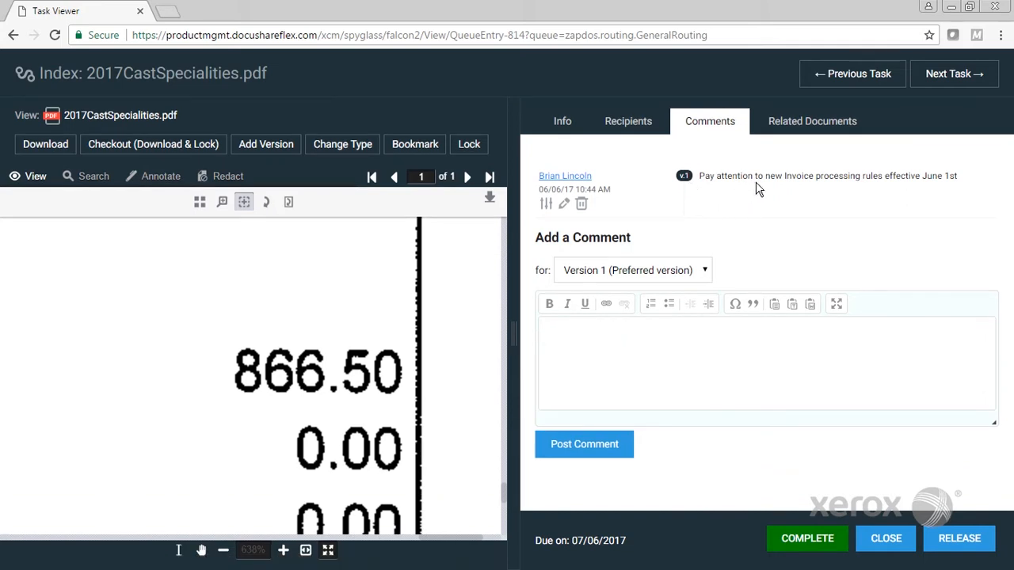
mouse_move(952, 184)
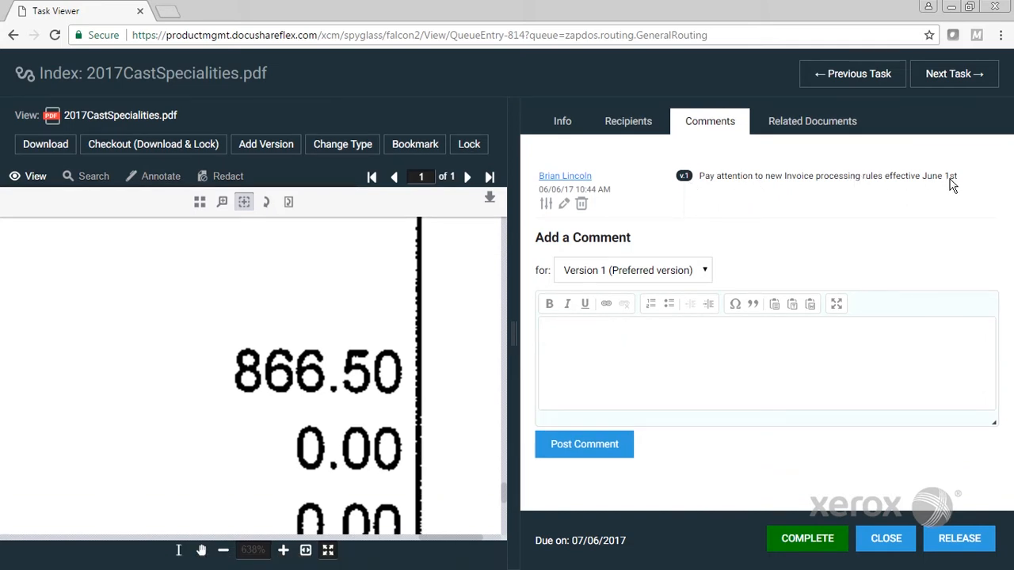
mouse_move(954, 221)
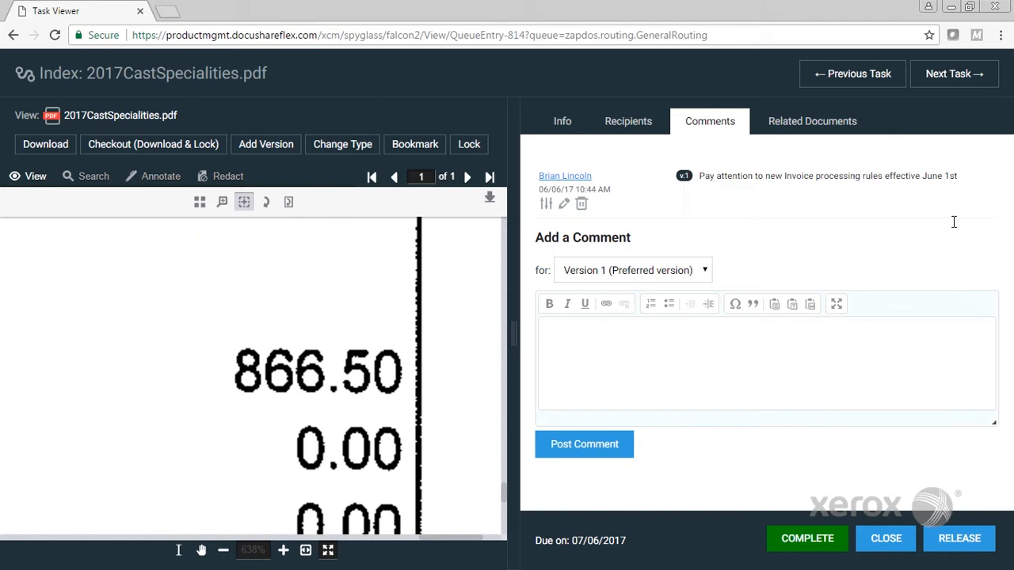
mouse_move(812, 121)
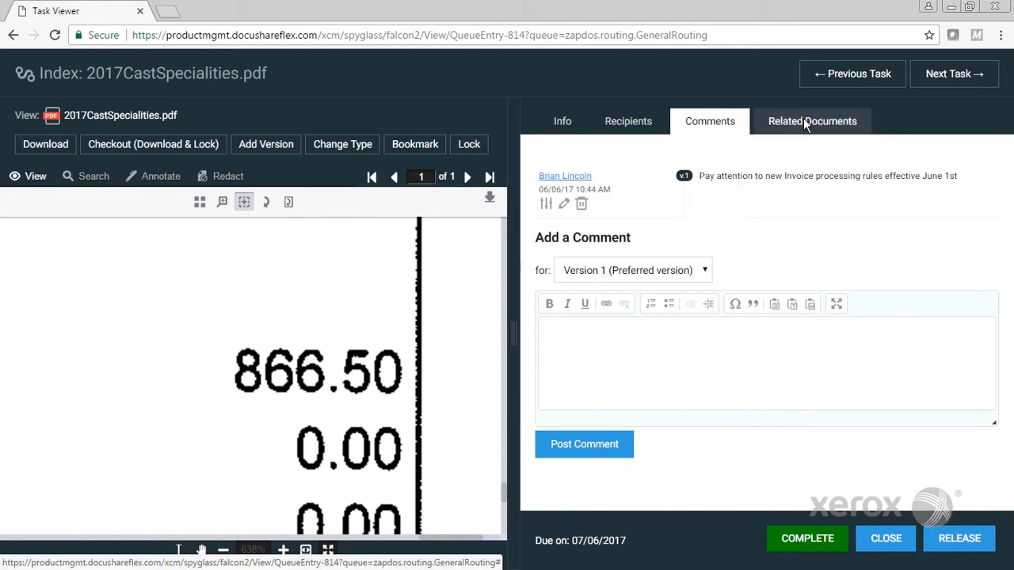
click(811, 121)
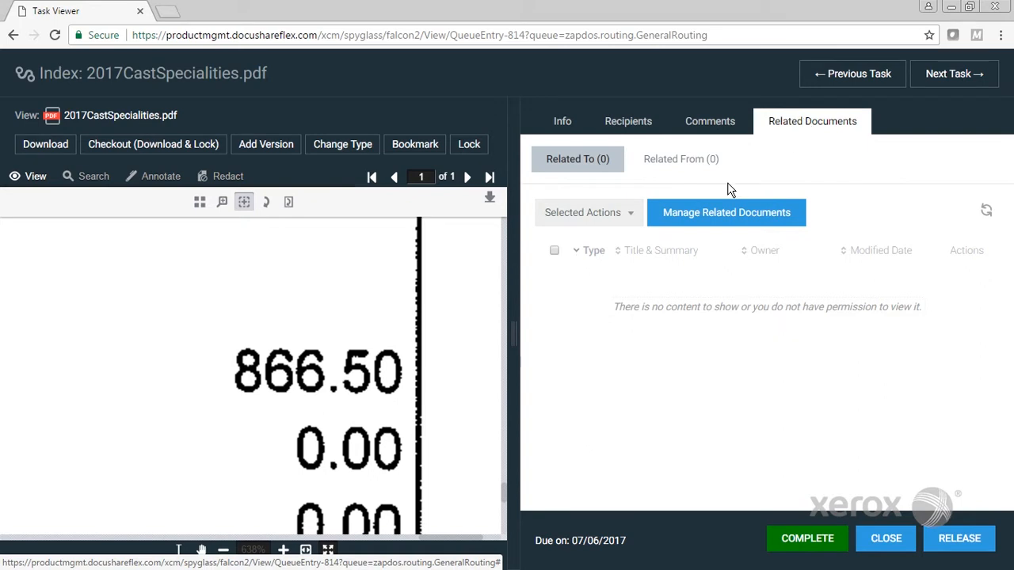
mouse_move(709, 220)
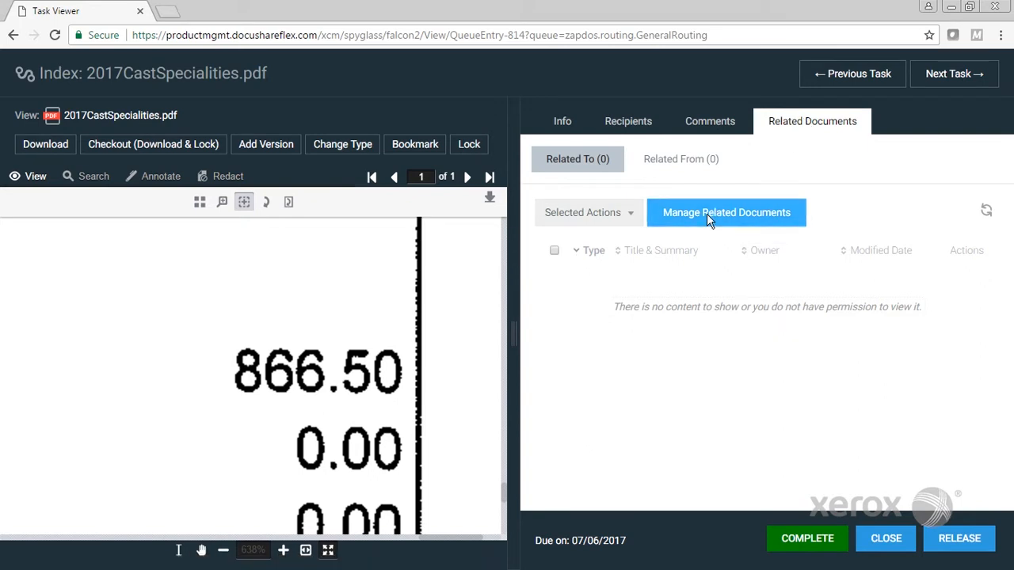
Add PO-000126.pdf from My Bookmarks as a related document of the invoice
click(726, 212)
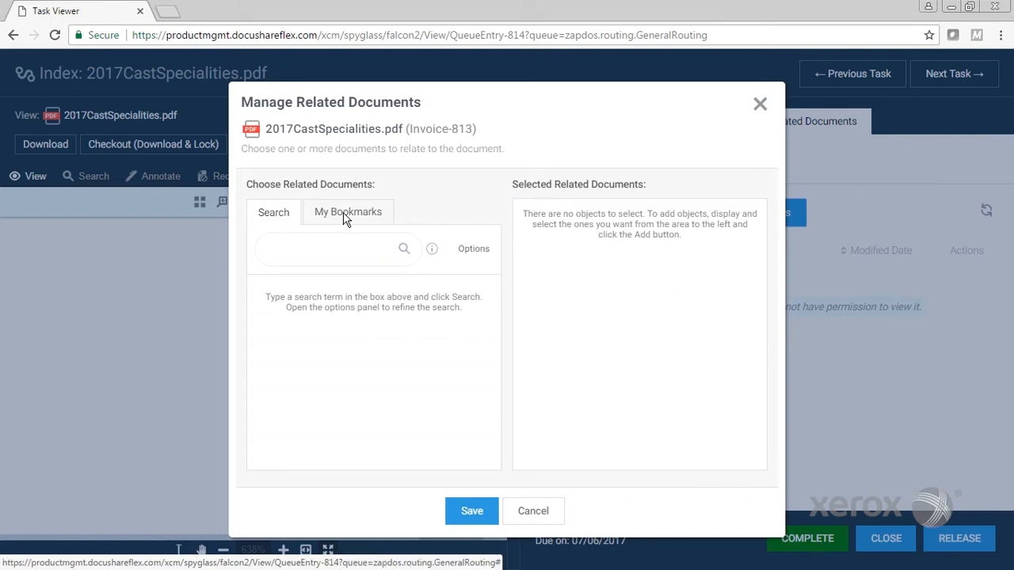
click(348, 211)
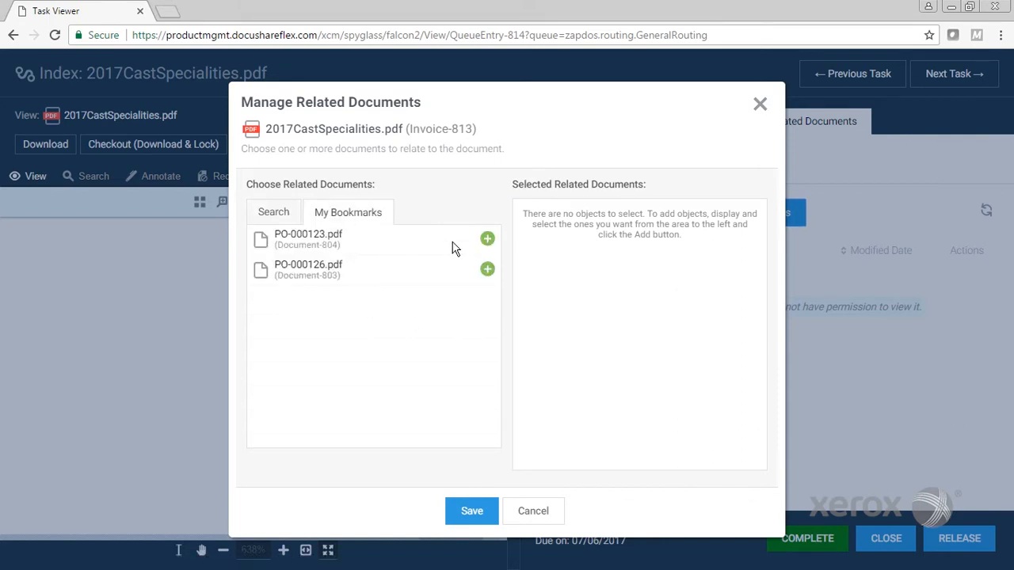
mouse_move(464, 289)
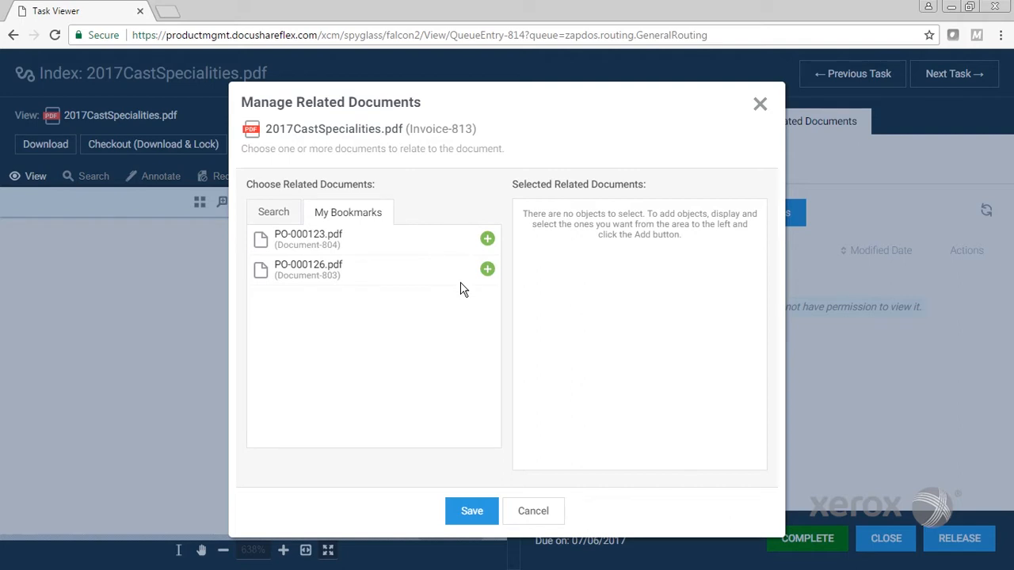
click(488, 268)
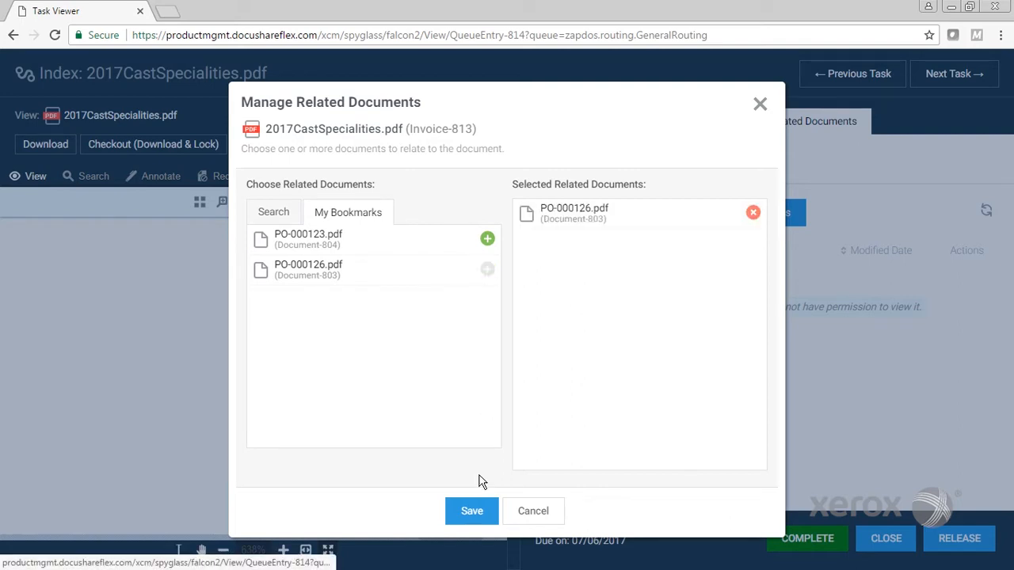
mouse_move(471, 511)
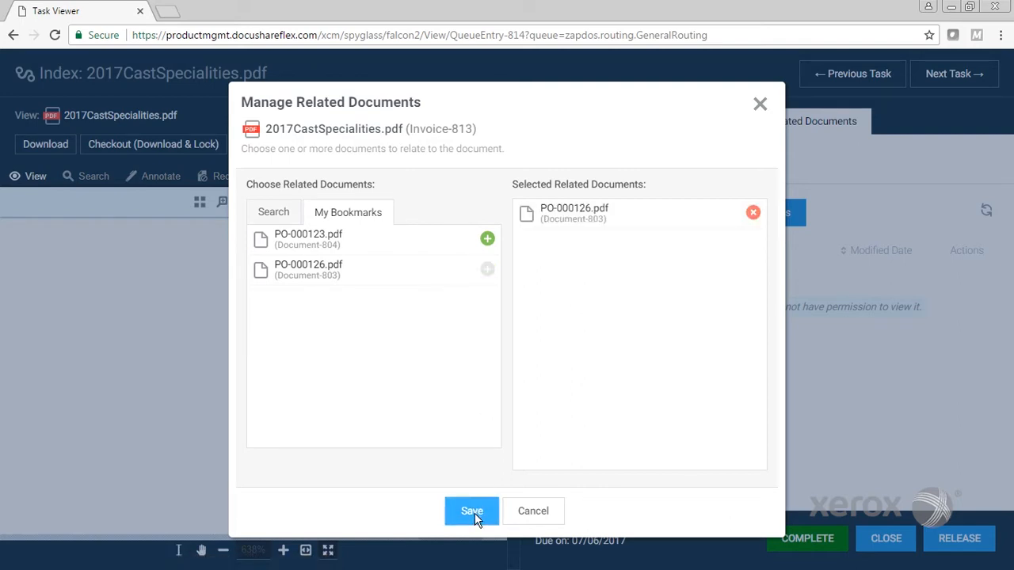
Save the related-document link to PO-000126.pdf
click(471, 511)
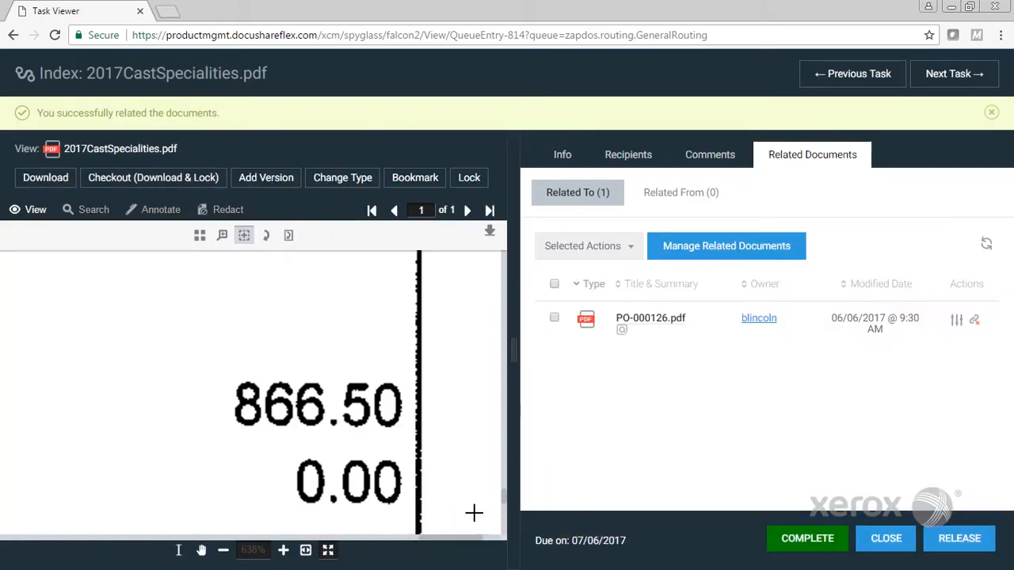
mouse_move(699, 373)
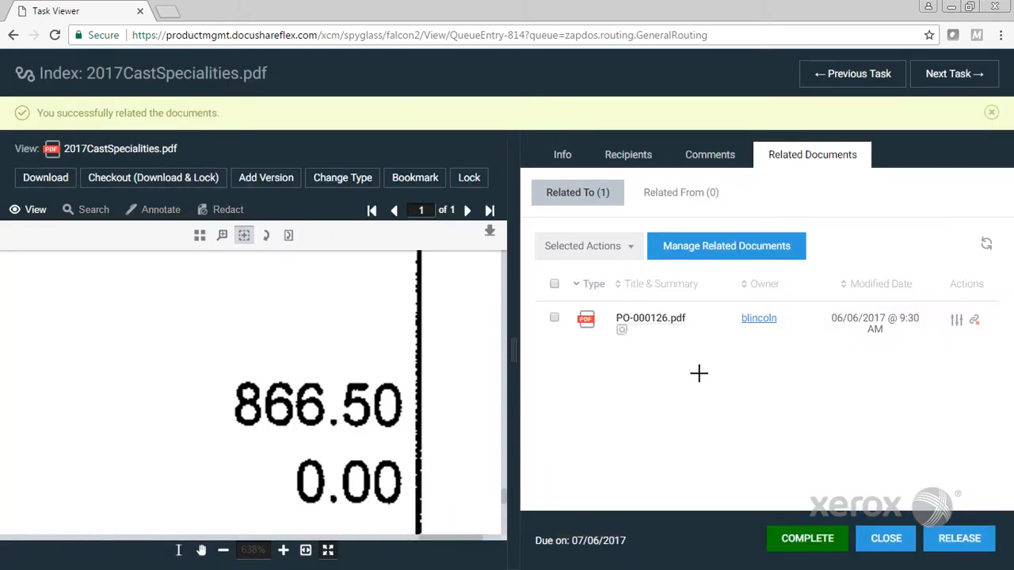
mouse_move(699, 380)
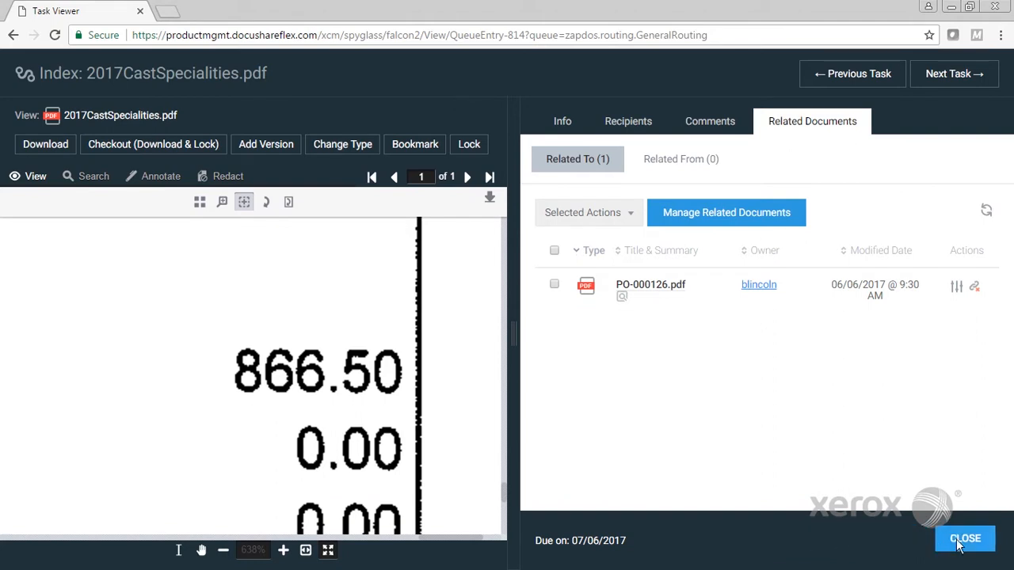
Close the invoice task, leaving only the Rice Packaging.pdf task in My Tasks
click(965, 539)
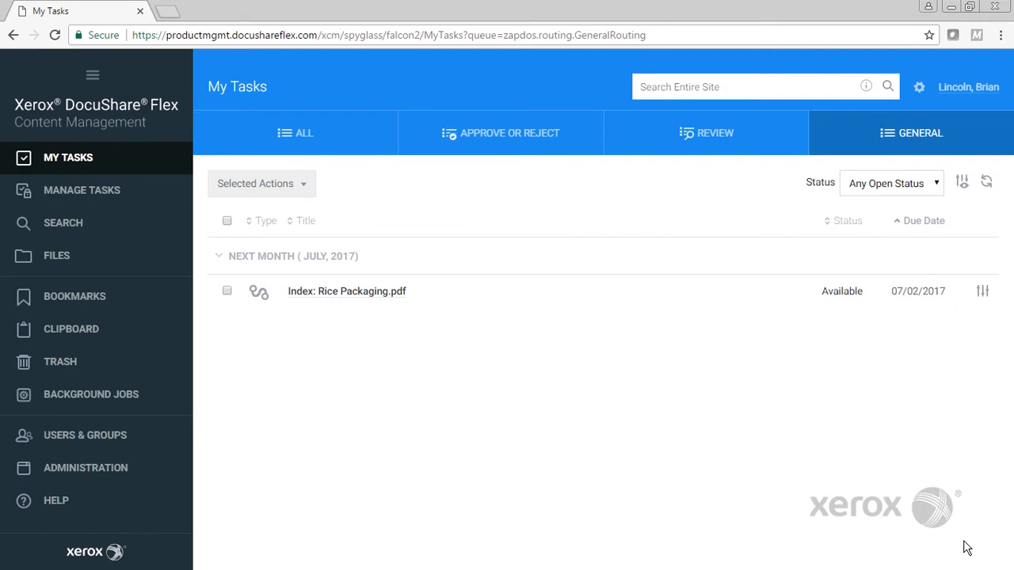
mouse_move(74, 295)
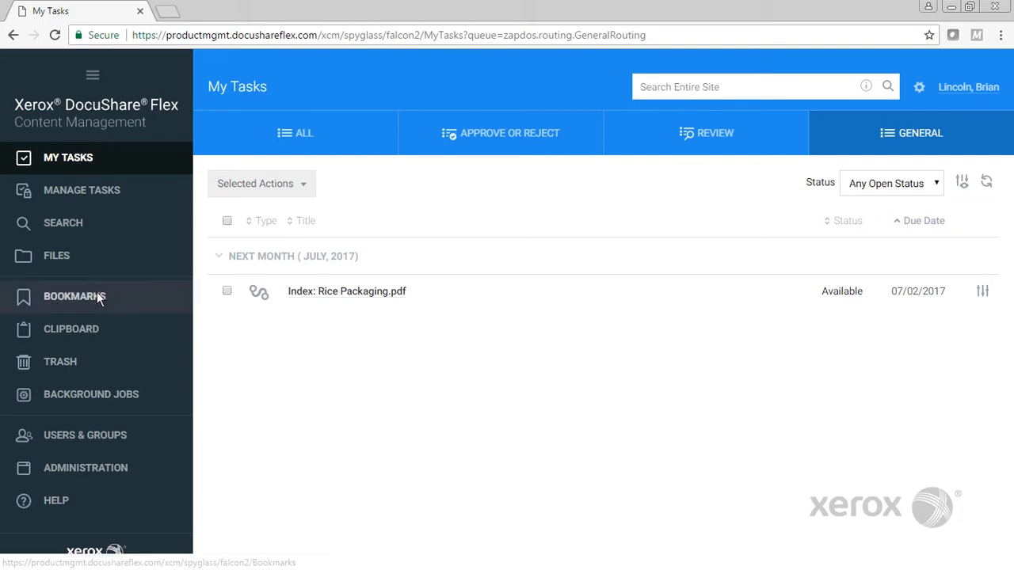
click(57, 255)
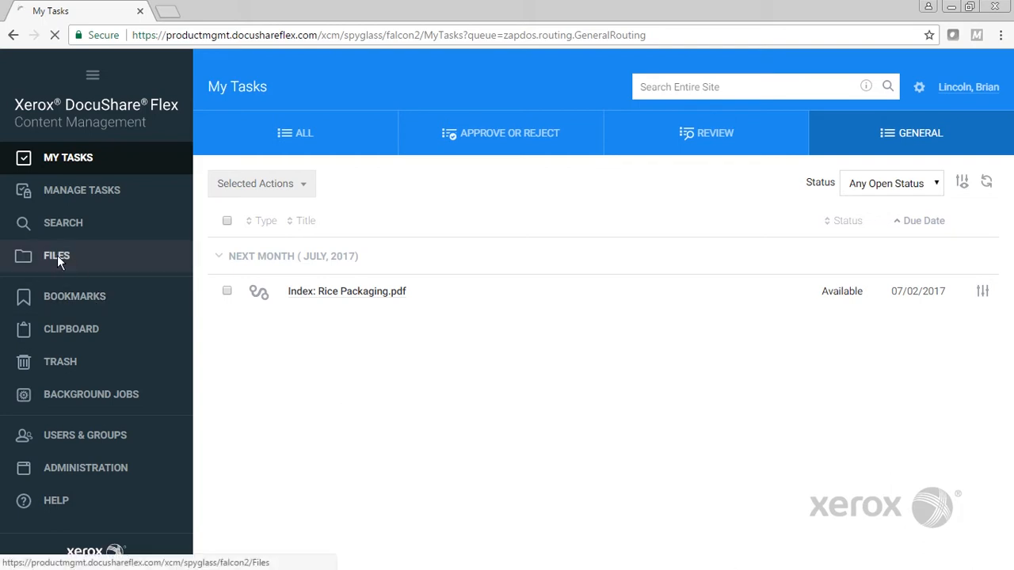
View the Scanned Documents folder (Protopac.pdf, Rice Packaging.pdf), then return to top-level Files
click(57, 255)
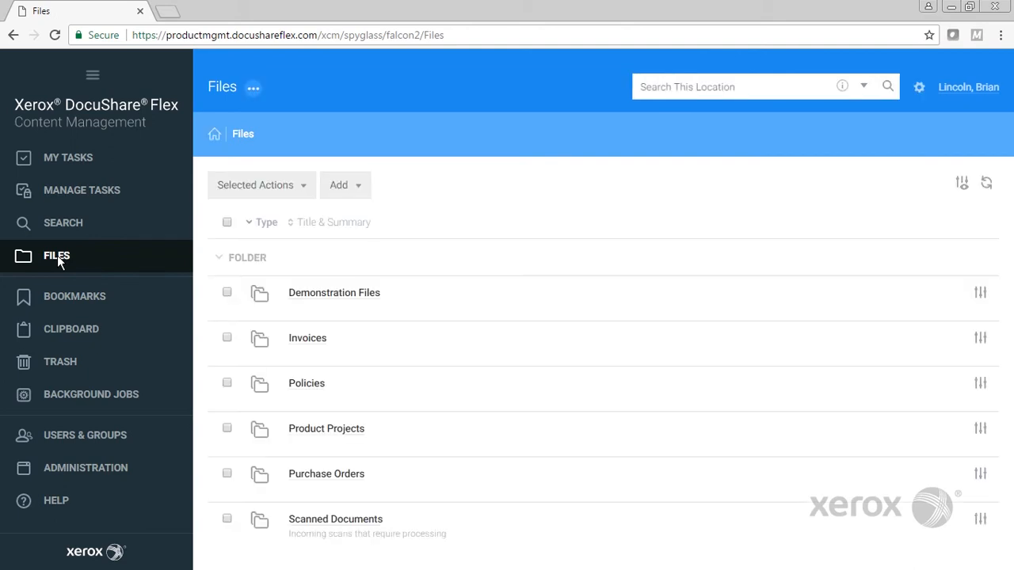
mouse_move(380, 511)
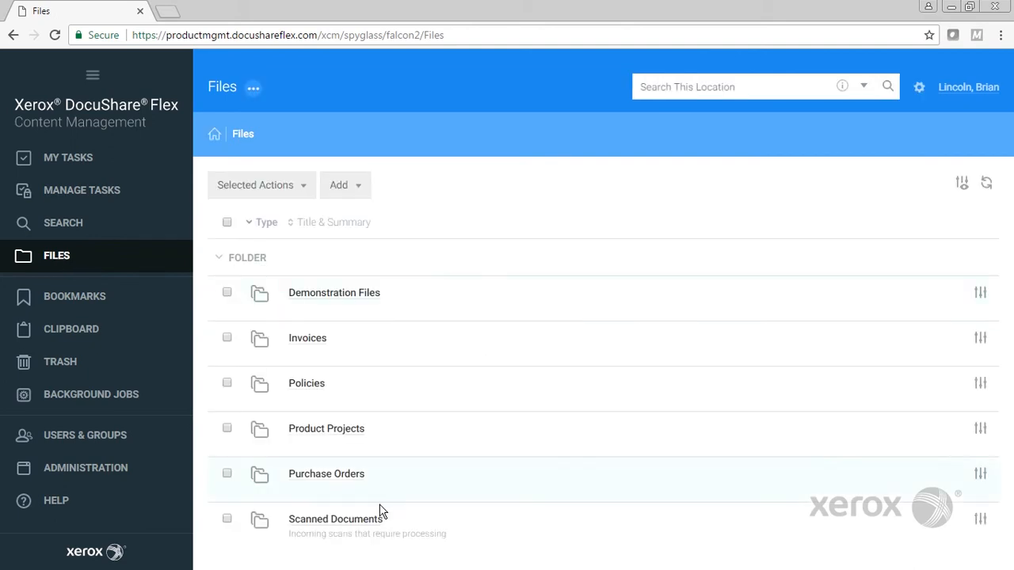
click(334, 519)
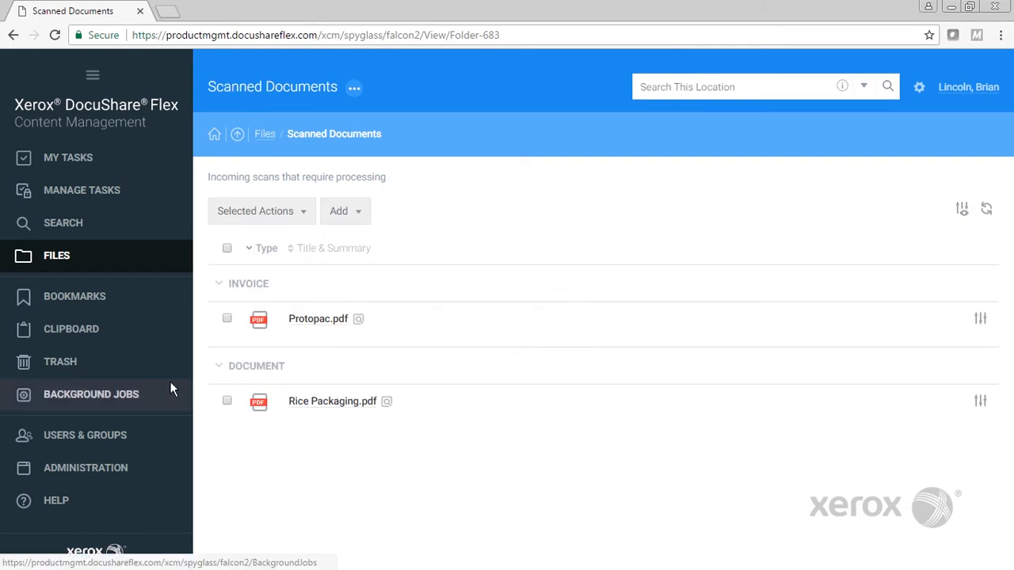
click(265, 133)
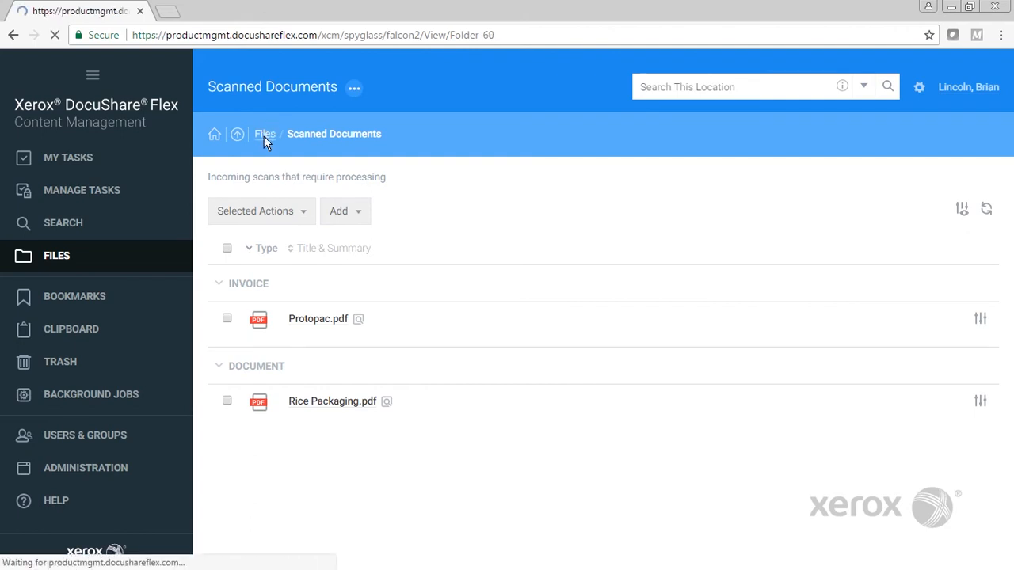
click(264, 133)
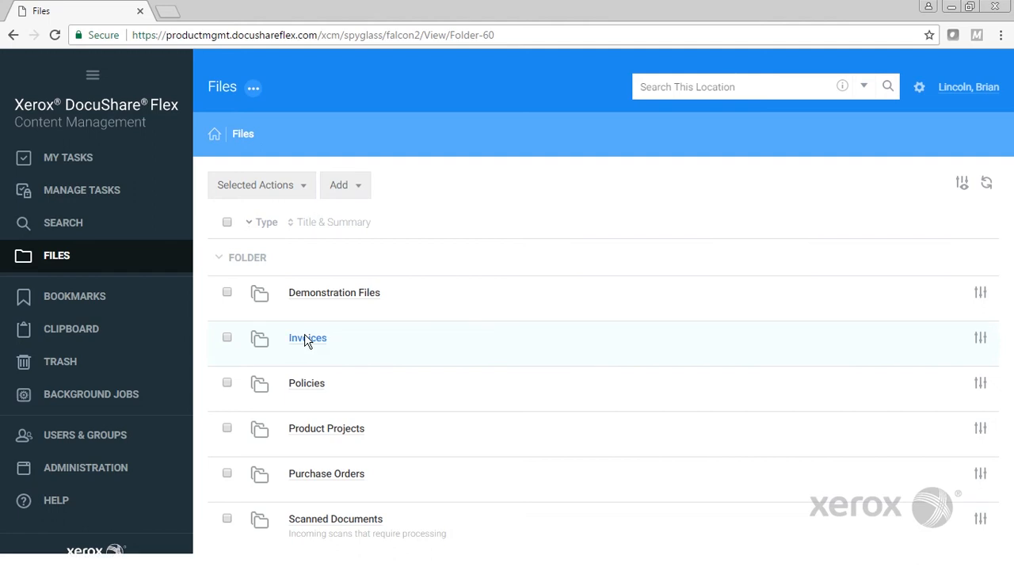
Open the Invoices folder listing invoice PDFs with vendor, number and amount
click(307, 338)
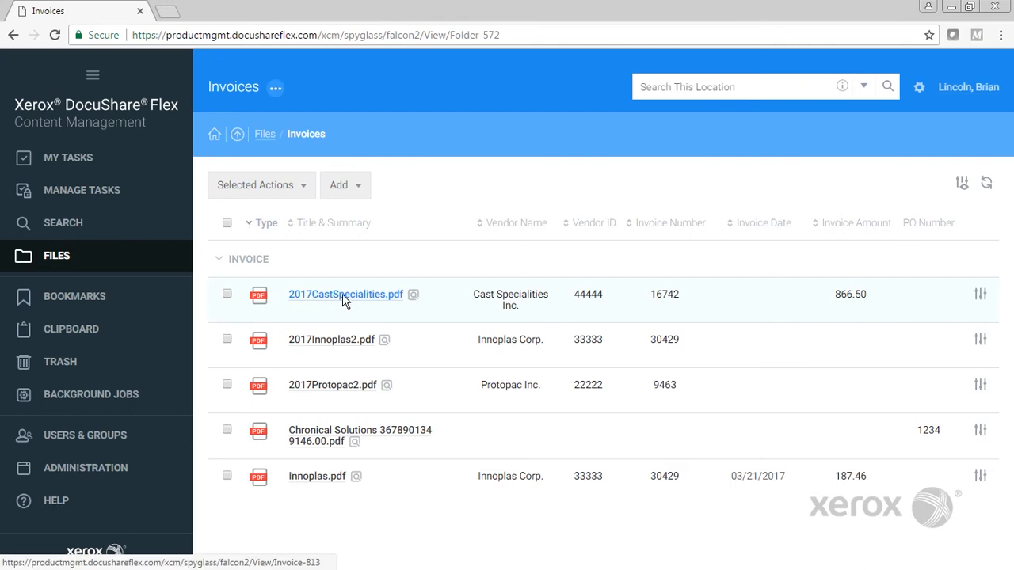
mouse_move(413, 294)
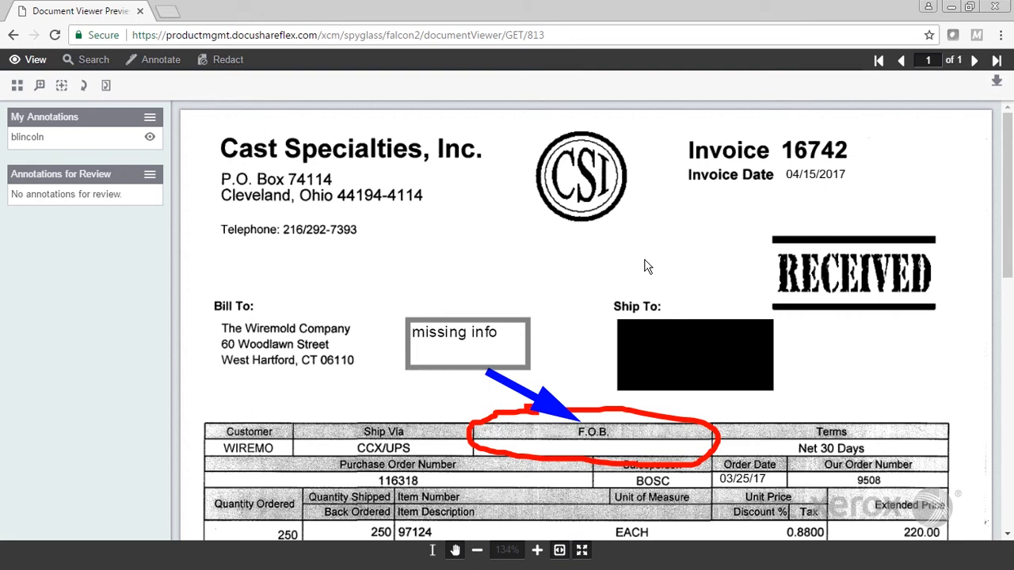
mouse_move(150, 166)
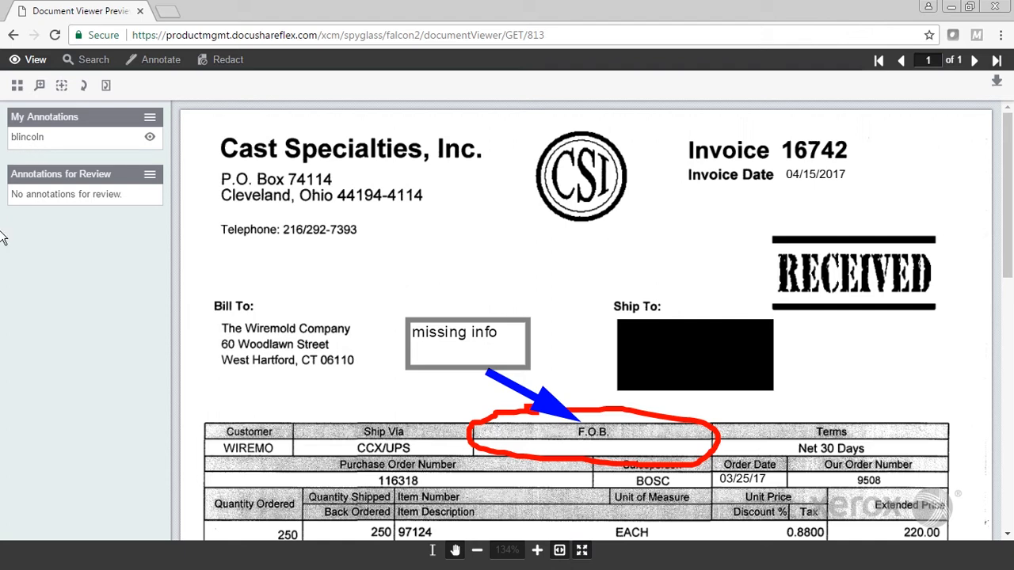
mouse_move(116, 249)
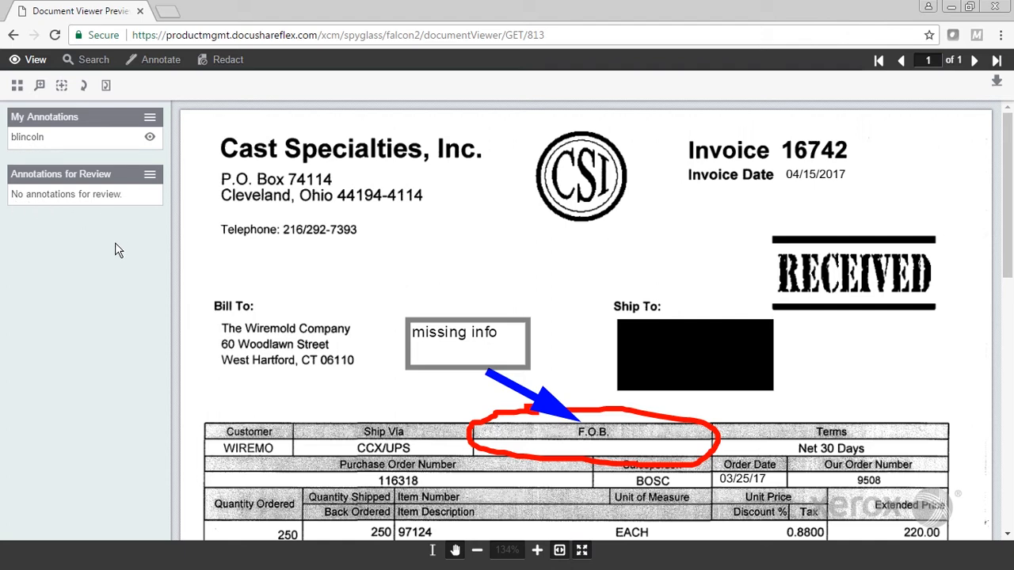
mouse_move(111, 264)
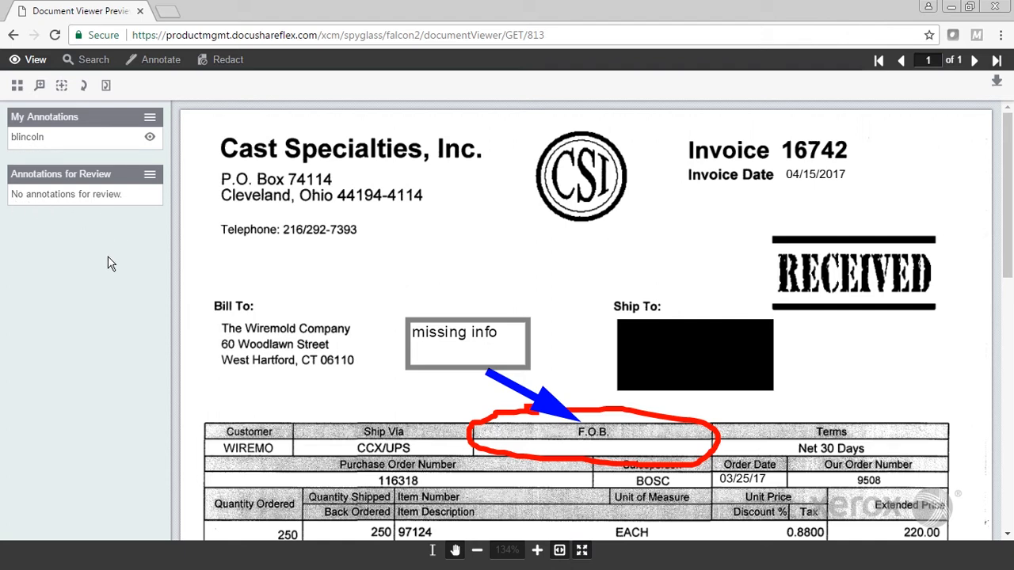
mouse_move(13, 34)
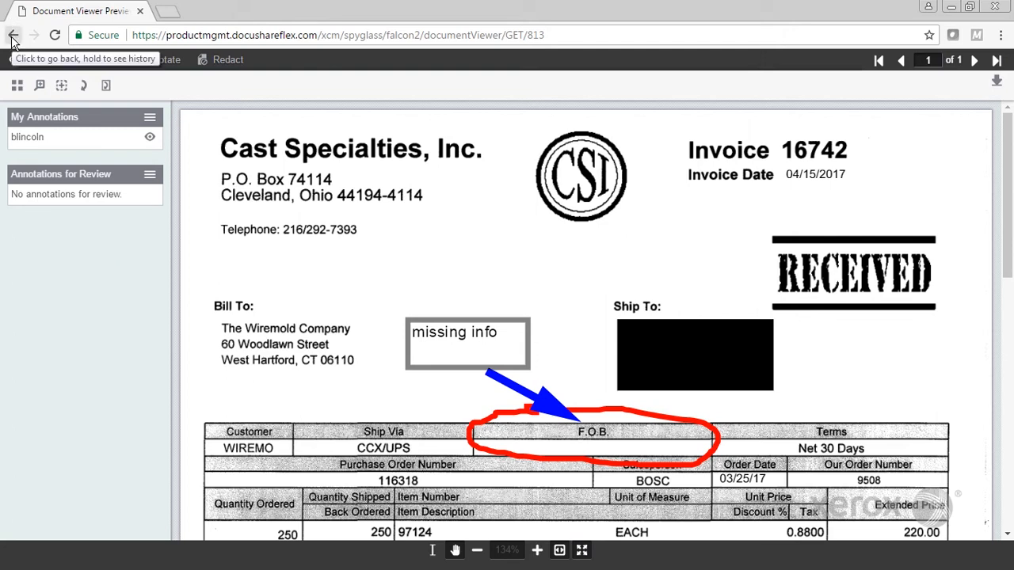
Go back to Invoices and open the settings for 2017CastSpecialities.pdf
click(14, 35)
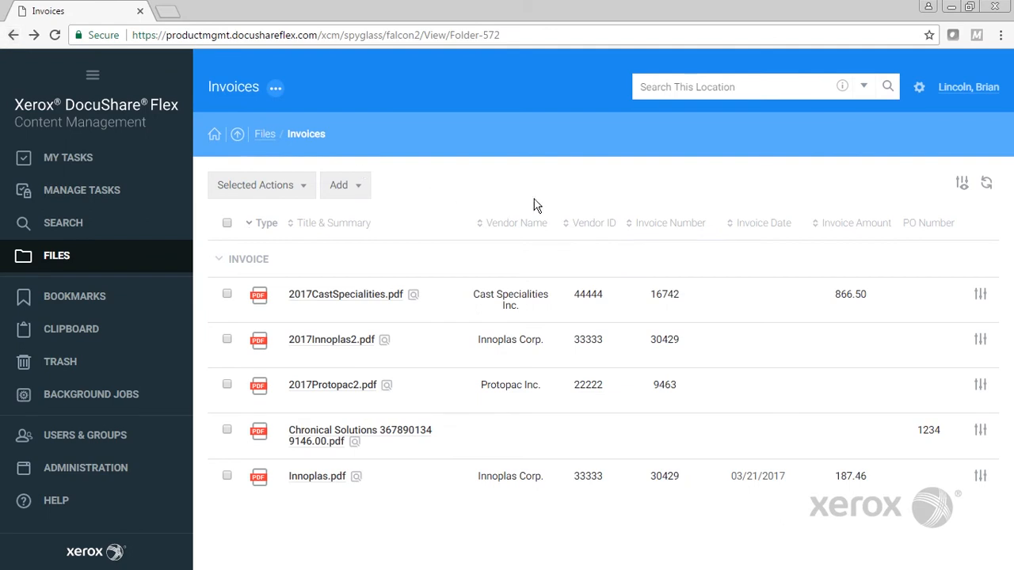
mouse_move(981, 294)
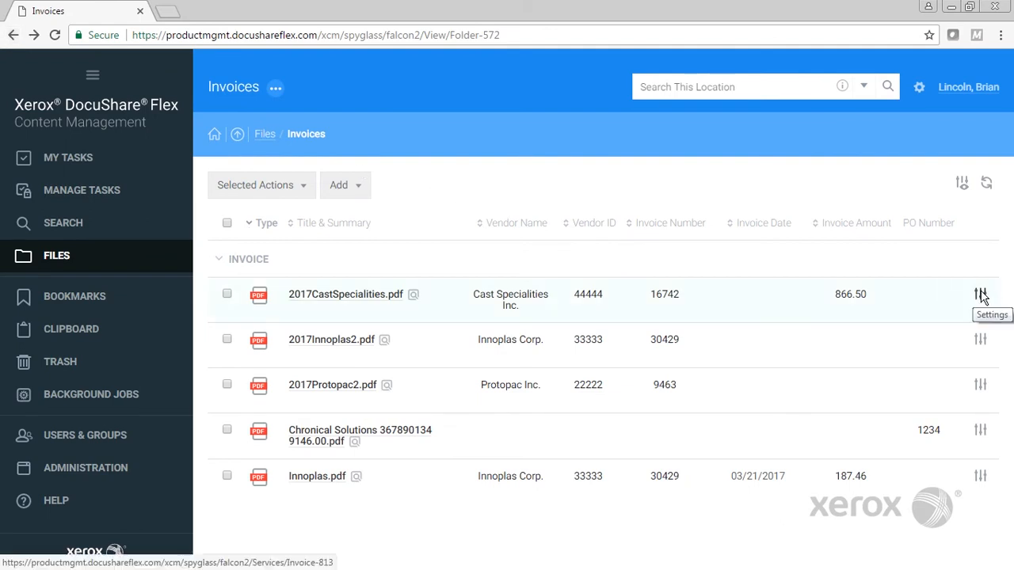
click(980, 294)
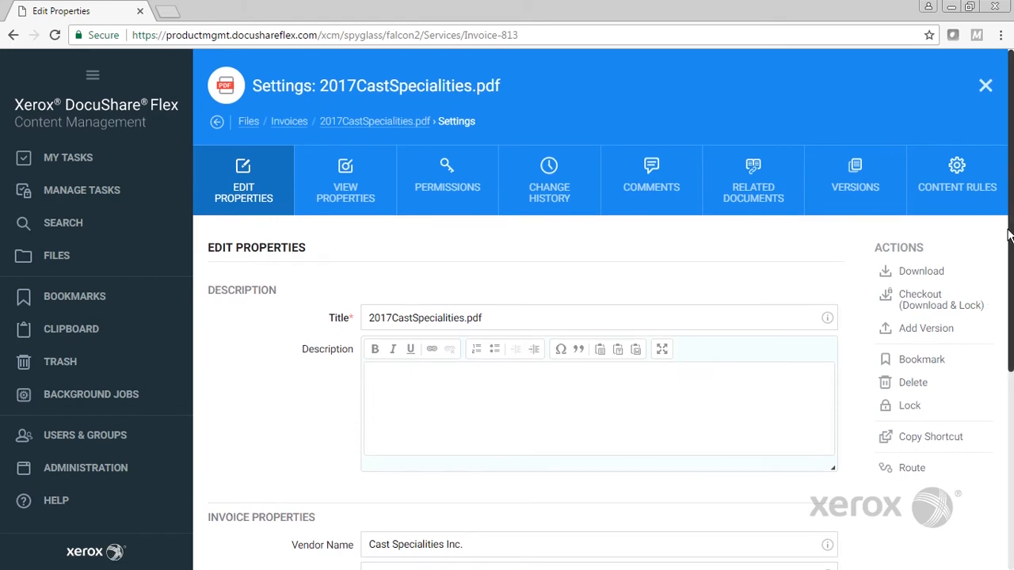
scroll(down, 3)
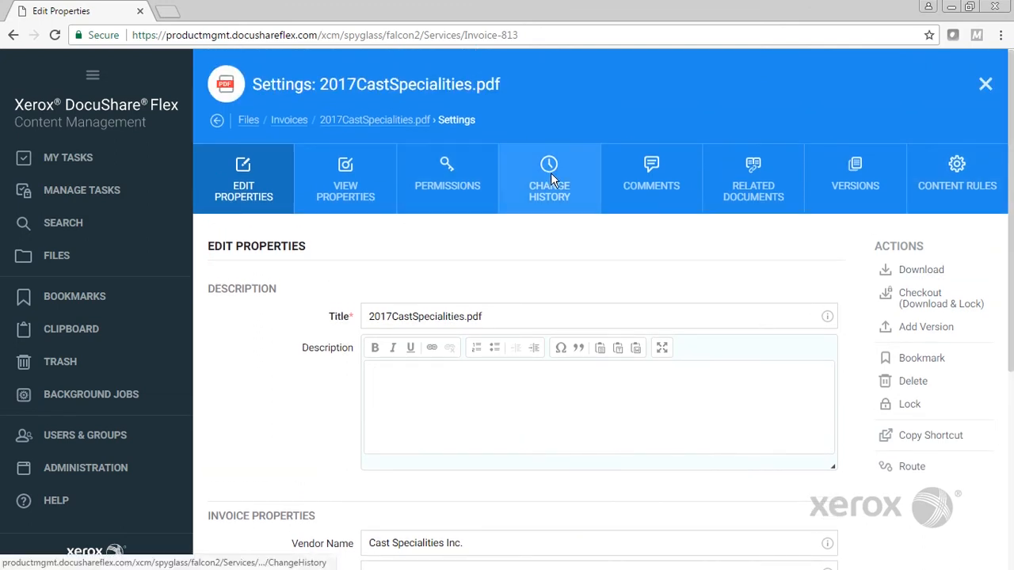
mouse_move(752, 178)
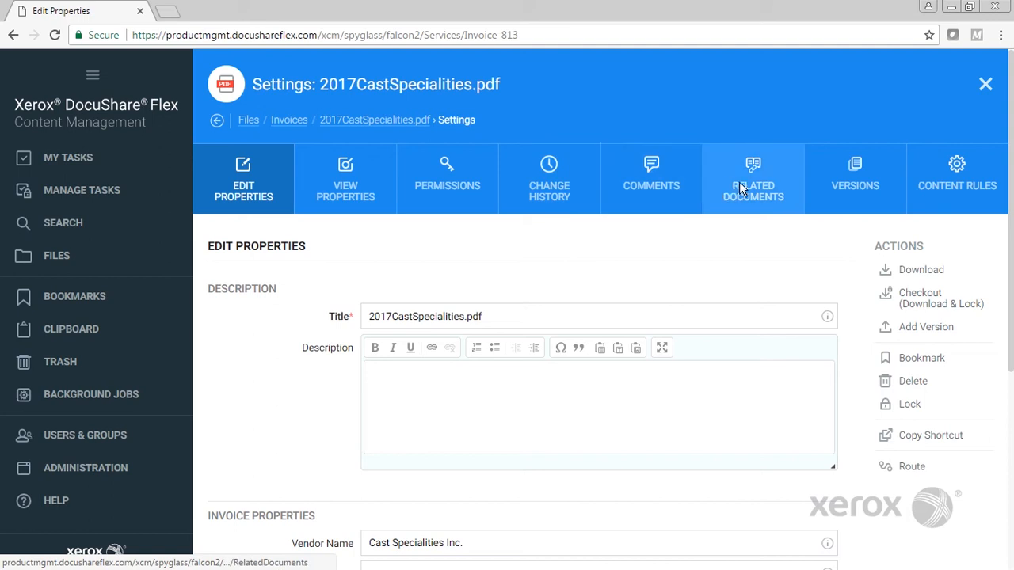
Show the invoice's related documents, listing PO-000126.pdf
click(753, 178)
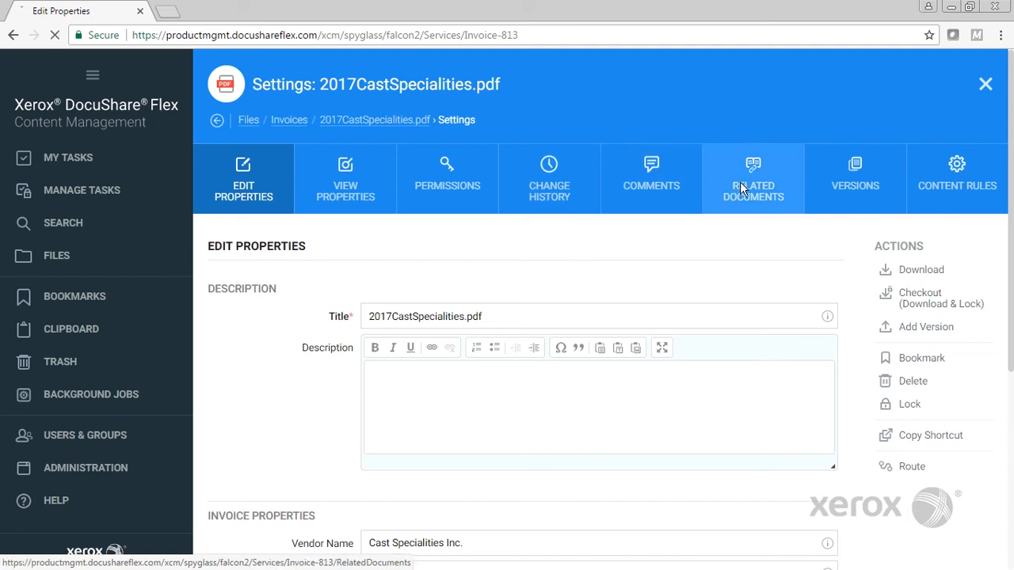
click(753, 179)
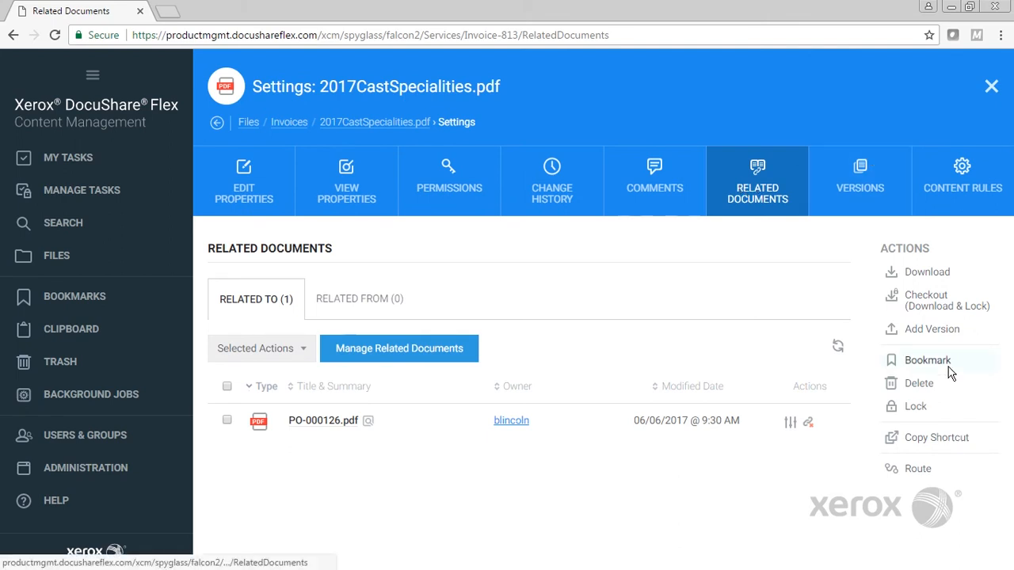
mouse_move(917, 468)
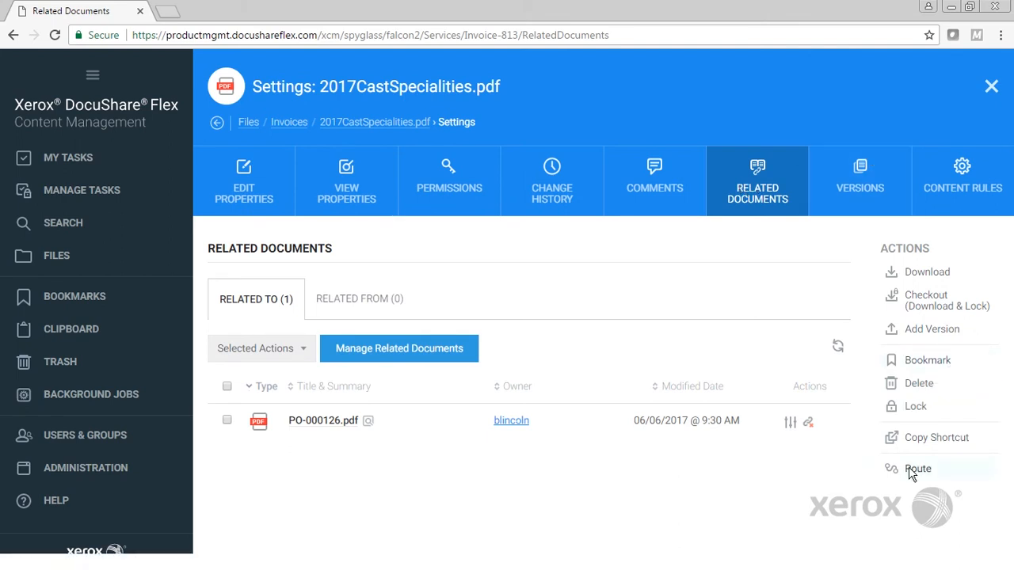
Search templates with '*', add Invoice Approval, and save the route for 2017CastSpecialities.pdf
click(918, 468)
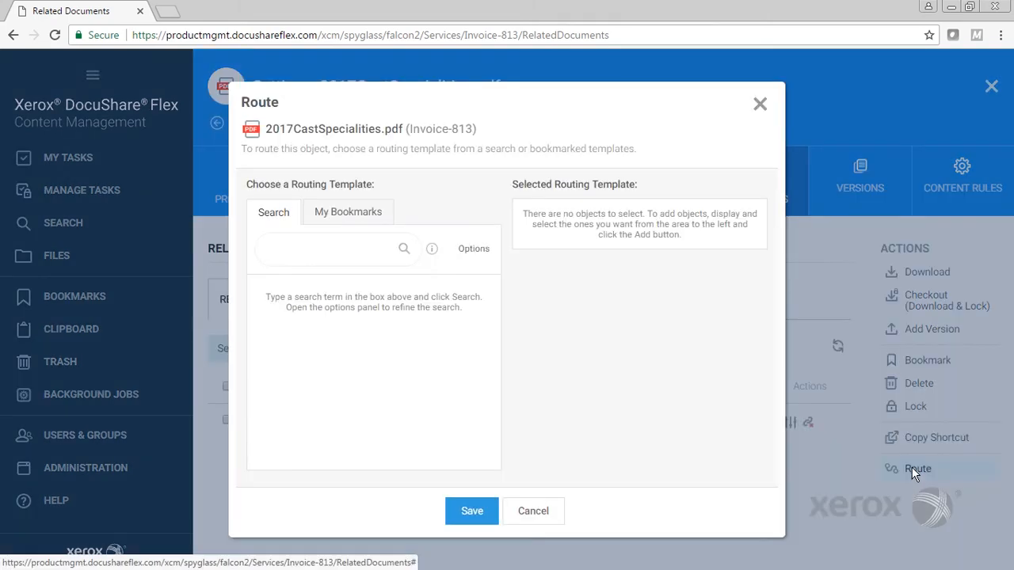
click(404, 248)
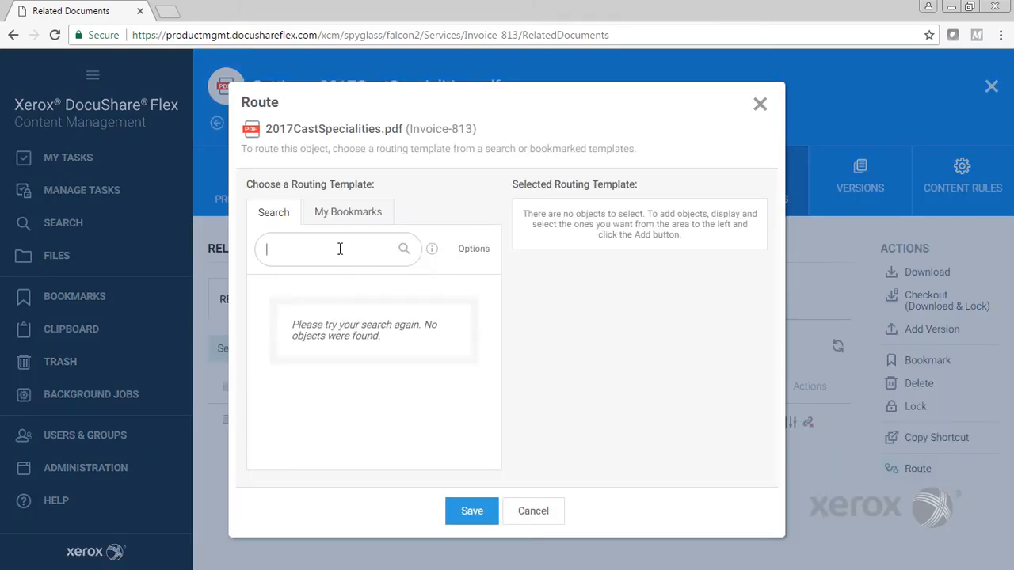
text(*)
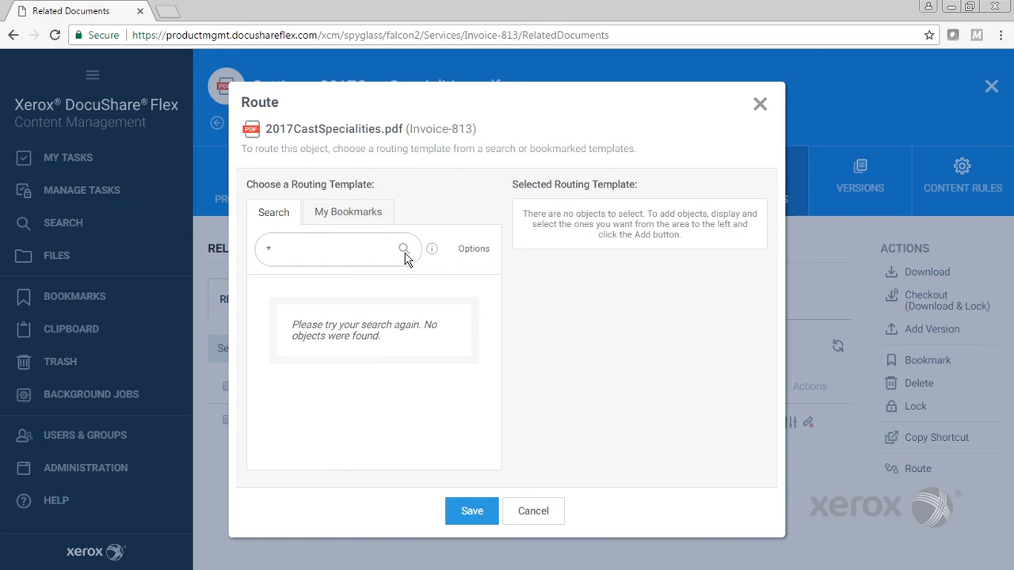
click(403, 249)
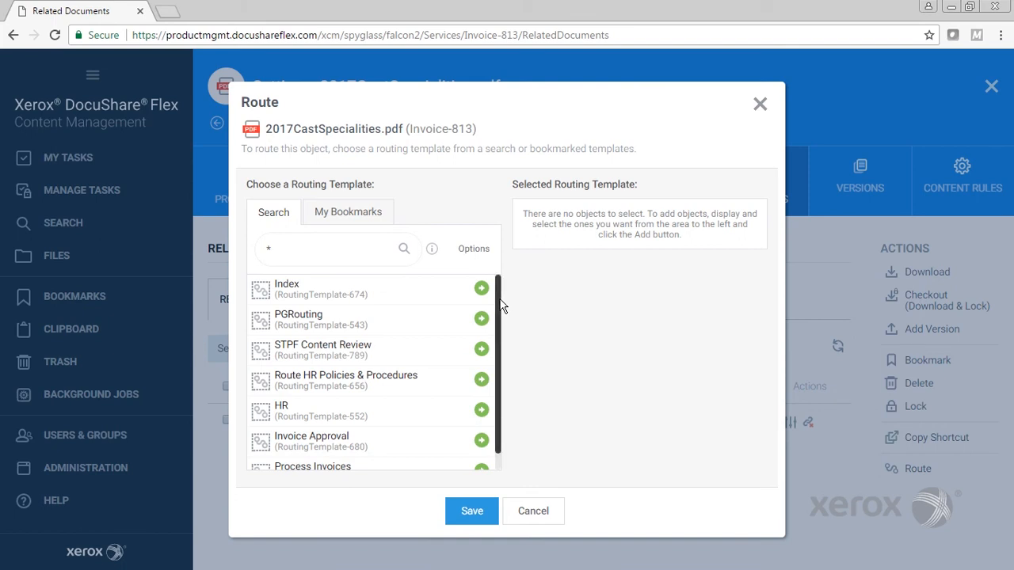
scroll(down, 3)
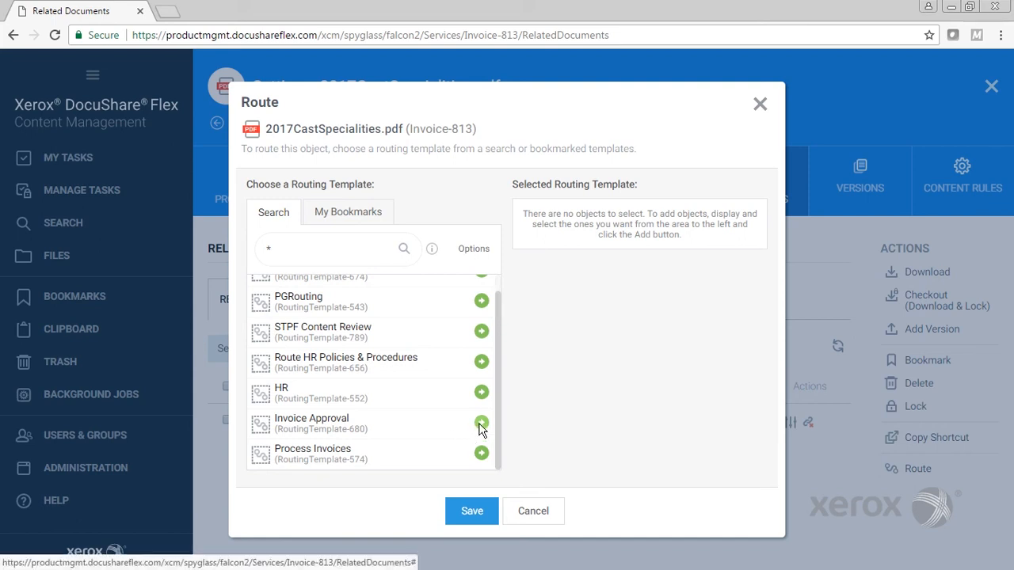
click(481, 422)
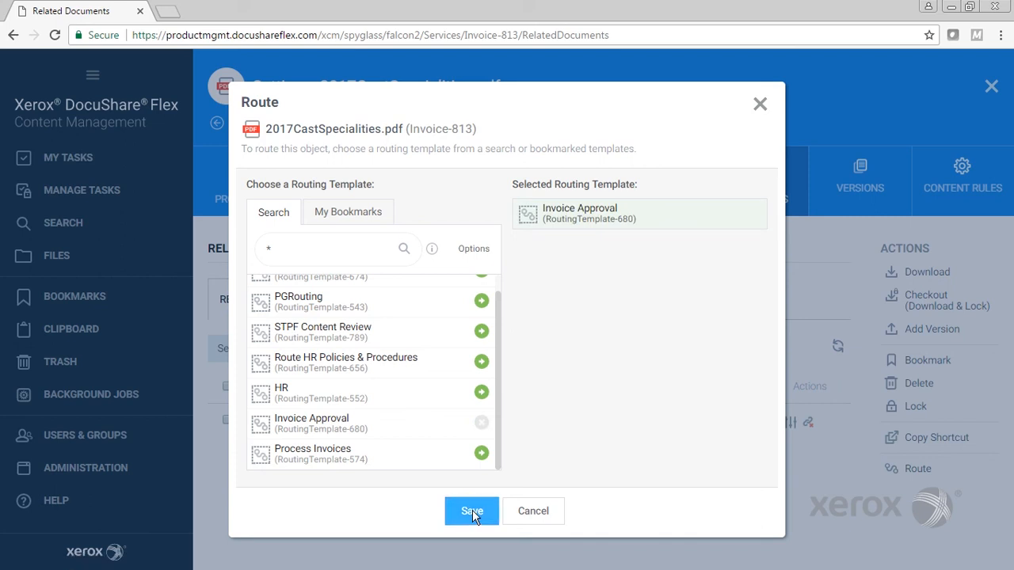
click(471, 511)
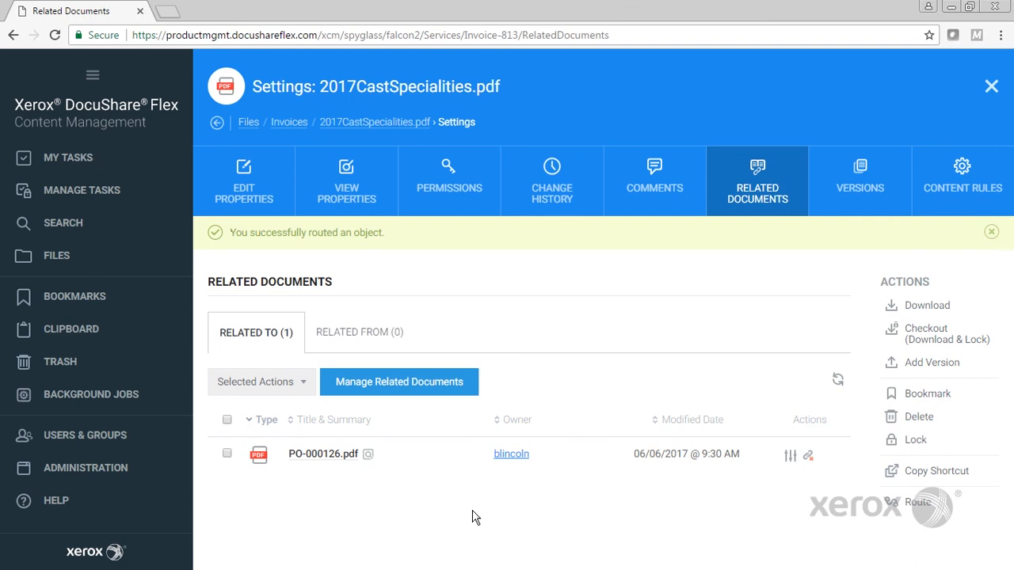
Dismiss the routing banner and view My Tasks with the new Invoice Approval task
click(991, 232)
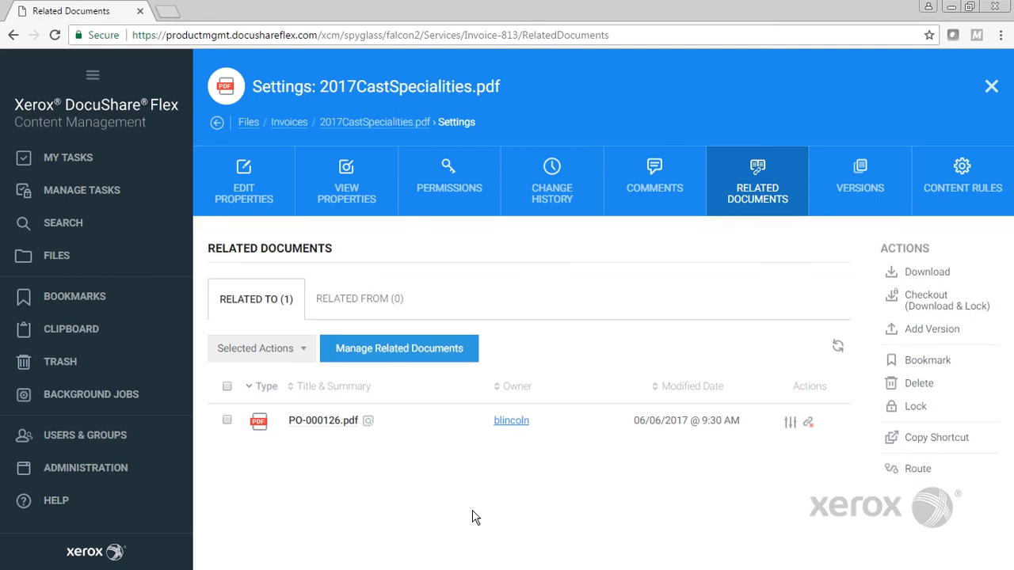
click(68, 157)
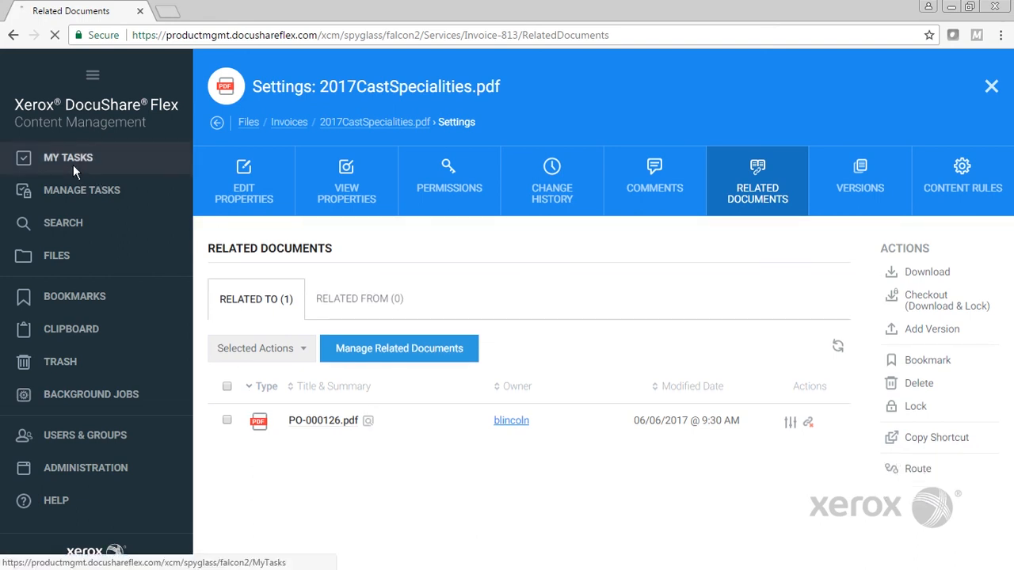
click(68, 157)
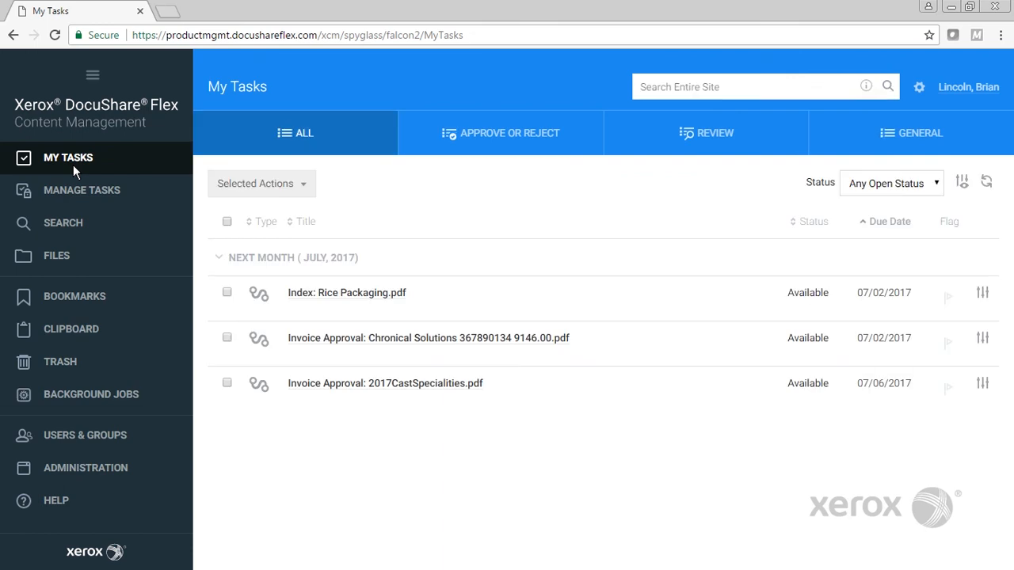
mouse_move(388, 383)
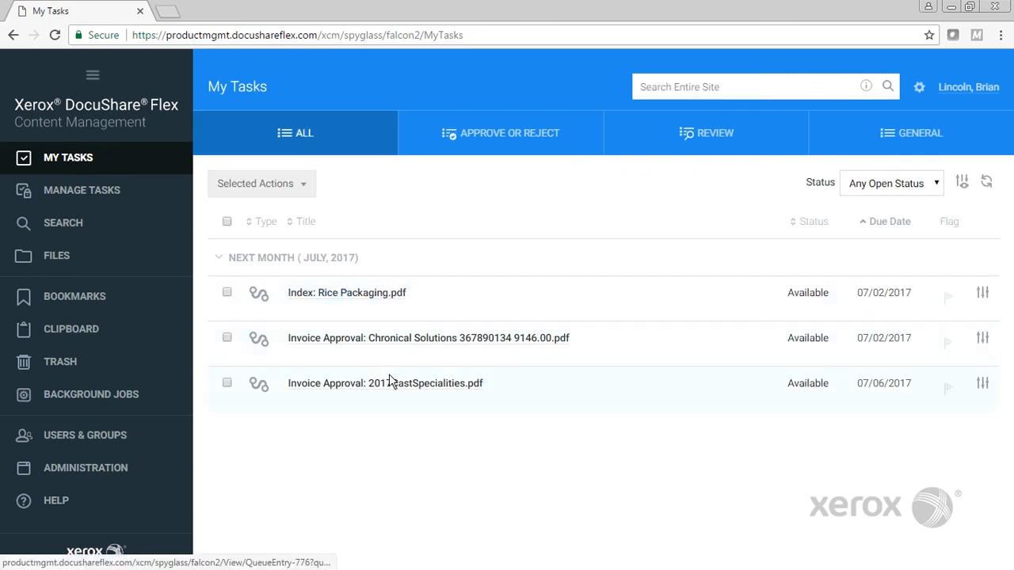
mouse_move(400, 383)
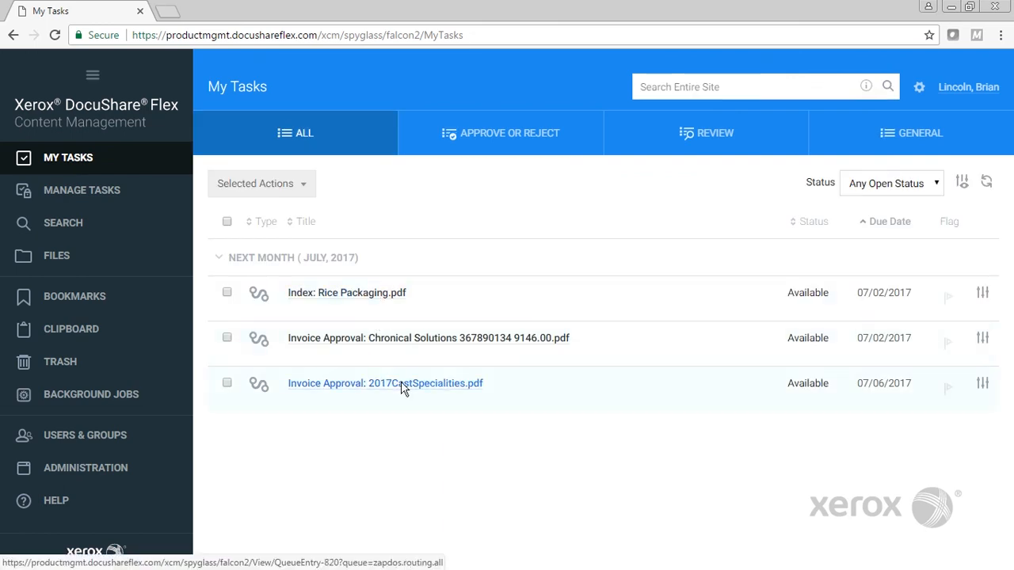